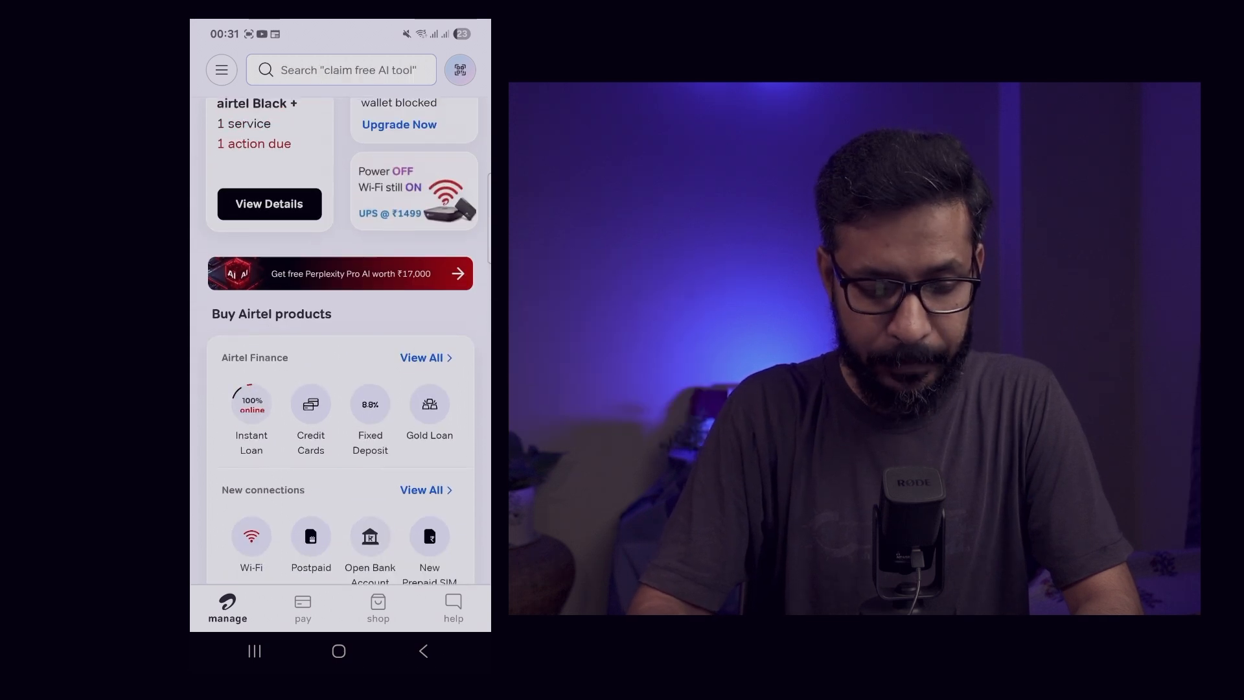
Step: Open the 'Get free Perplexity Pro AI worth ₹17,000' banner from the Airtel Thanks home screen
left_click(341, 273)
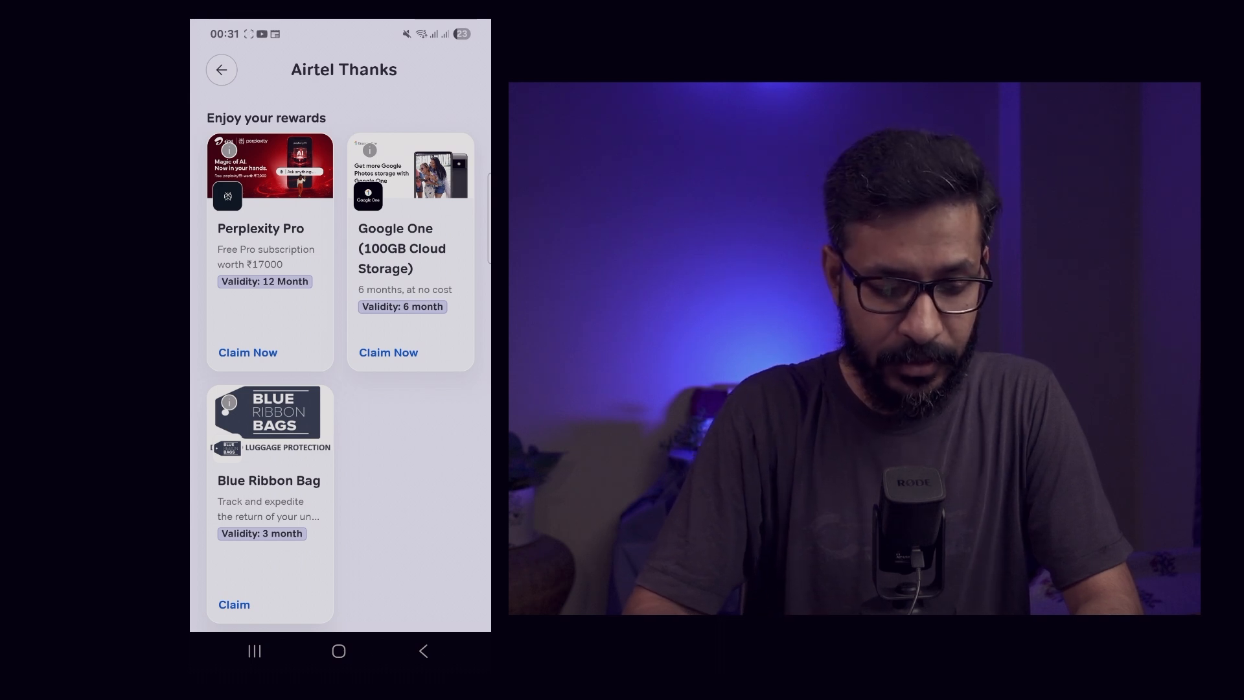
Step: Claim the Perplexity Pro reward, proceed, and continue with email on Perplexity sign-in
left_click(247, 352)
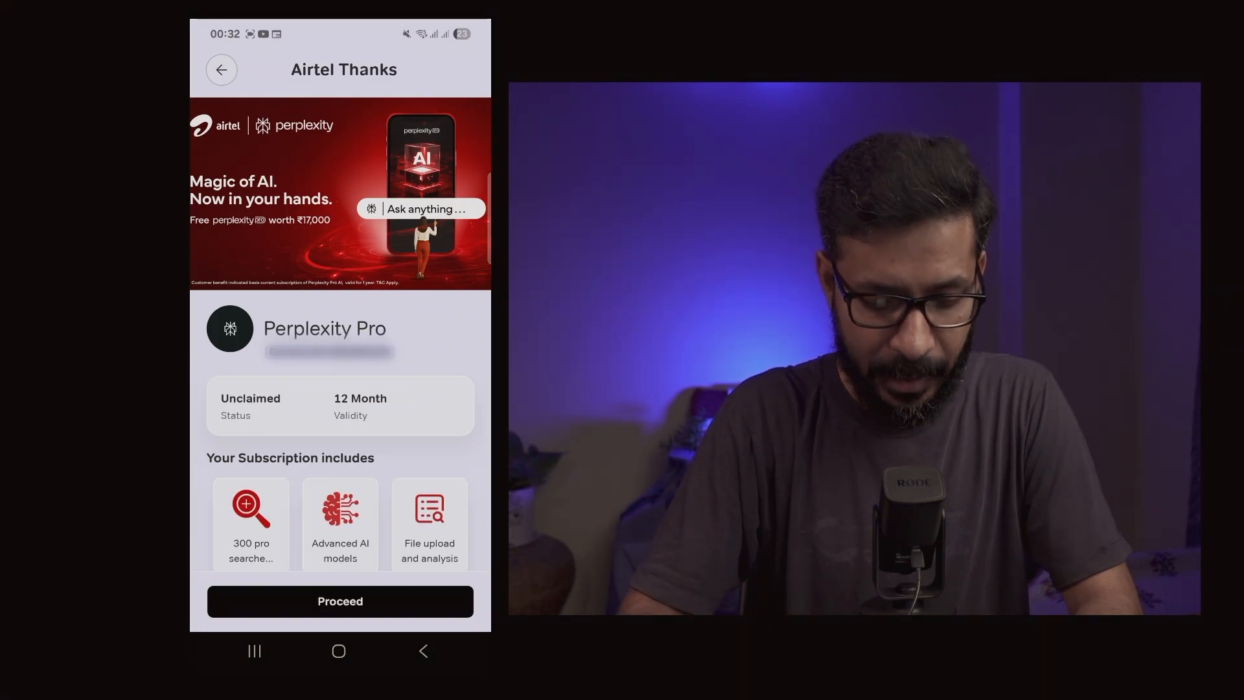
scroll("down", 3)
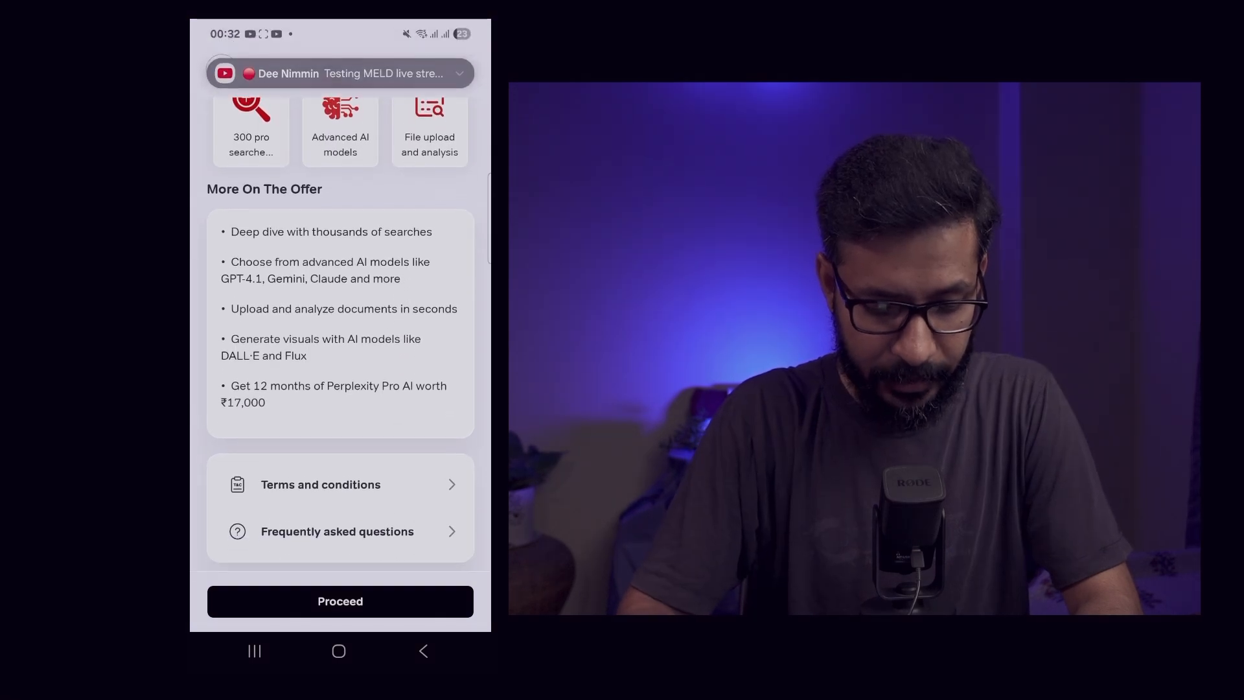
left_click(340, 601)
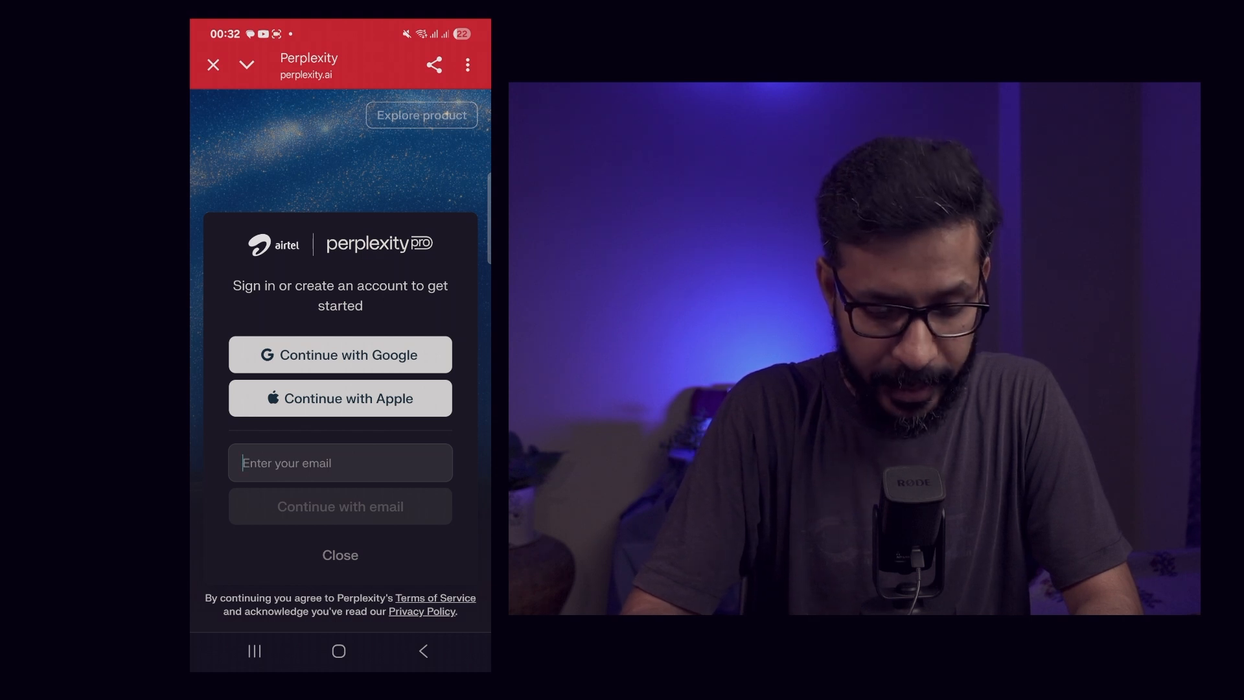
left_click(340, 463)
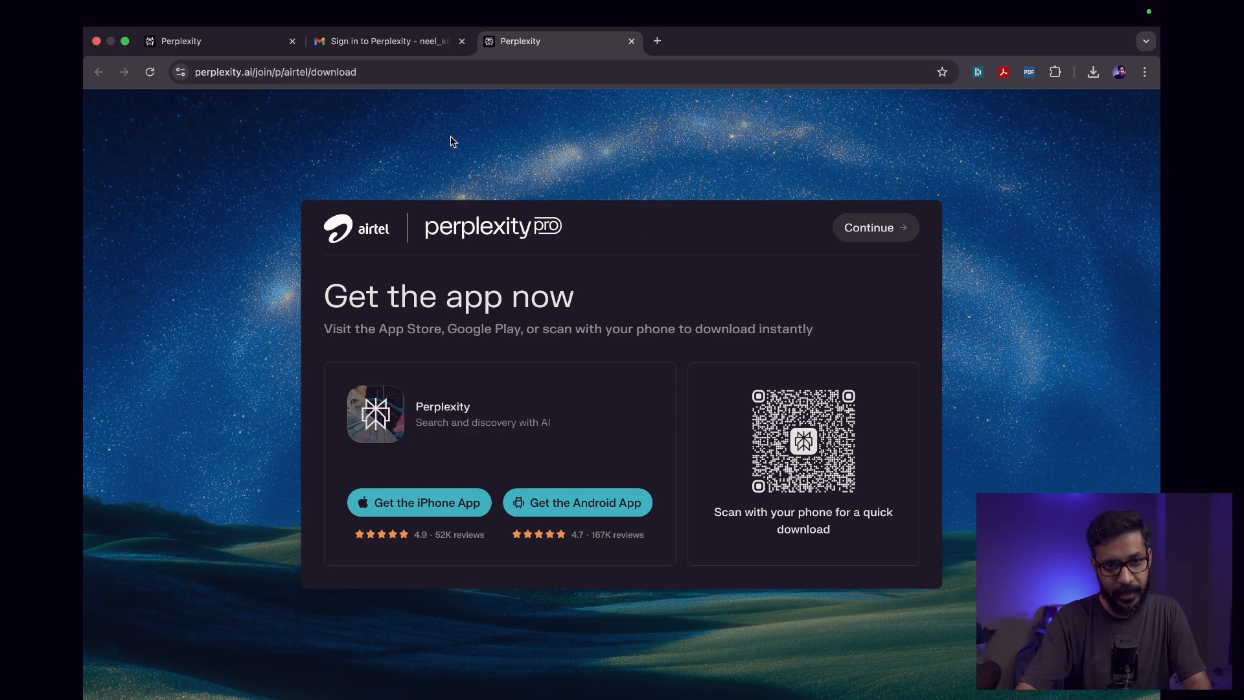
Step: Follow the Sign in link in the 'Sign in to Perplexity' Gmail email
left_click(387, 41)
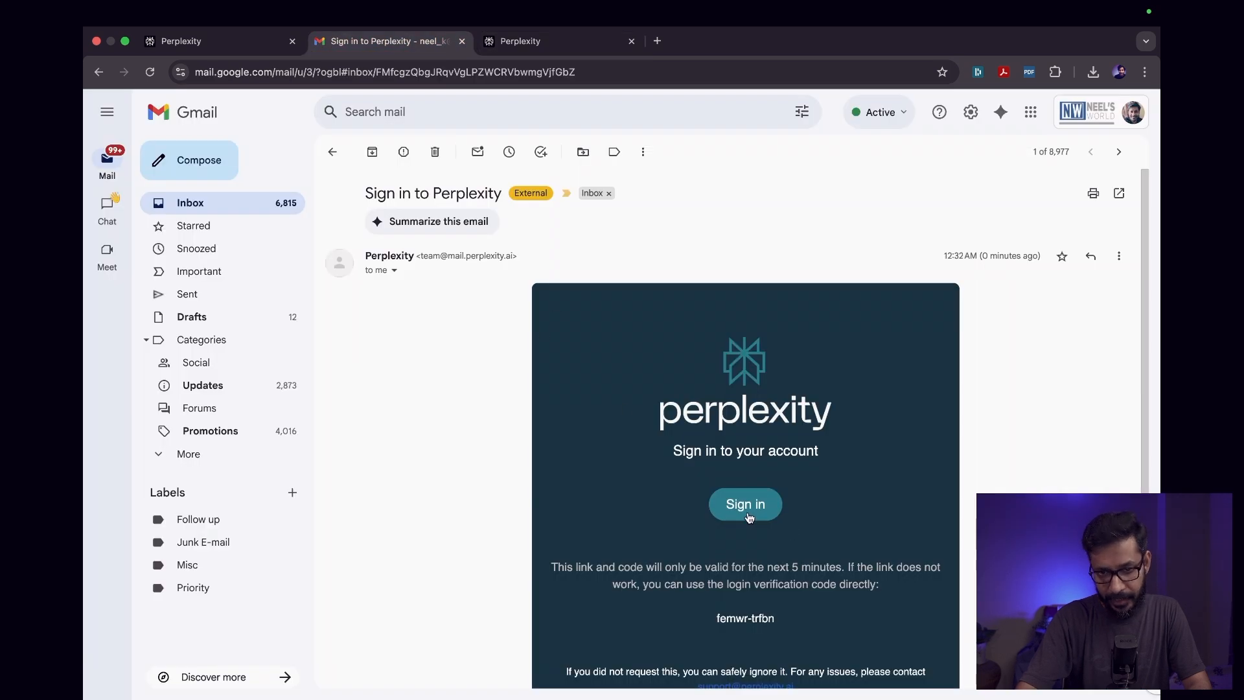
left_click(745, 504)
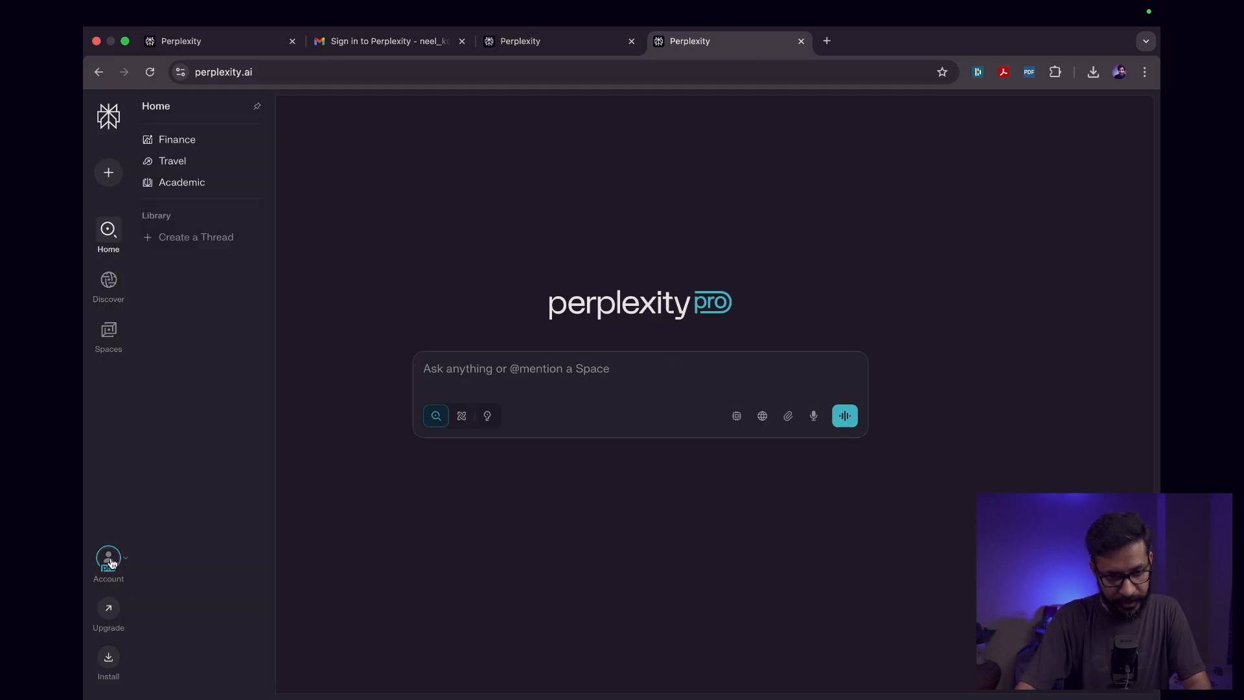
Step: Open the Perplexity account menu to confirm the Pro badge on the signed-in account
left_click(108, 559)
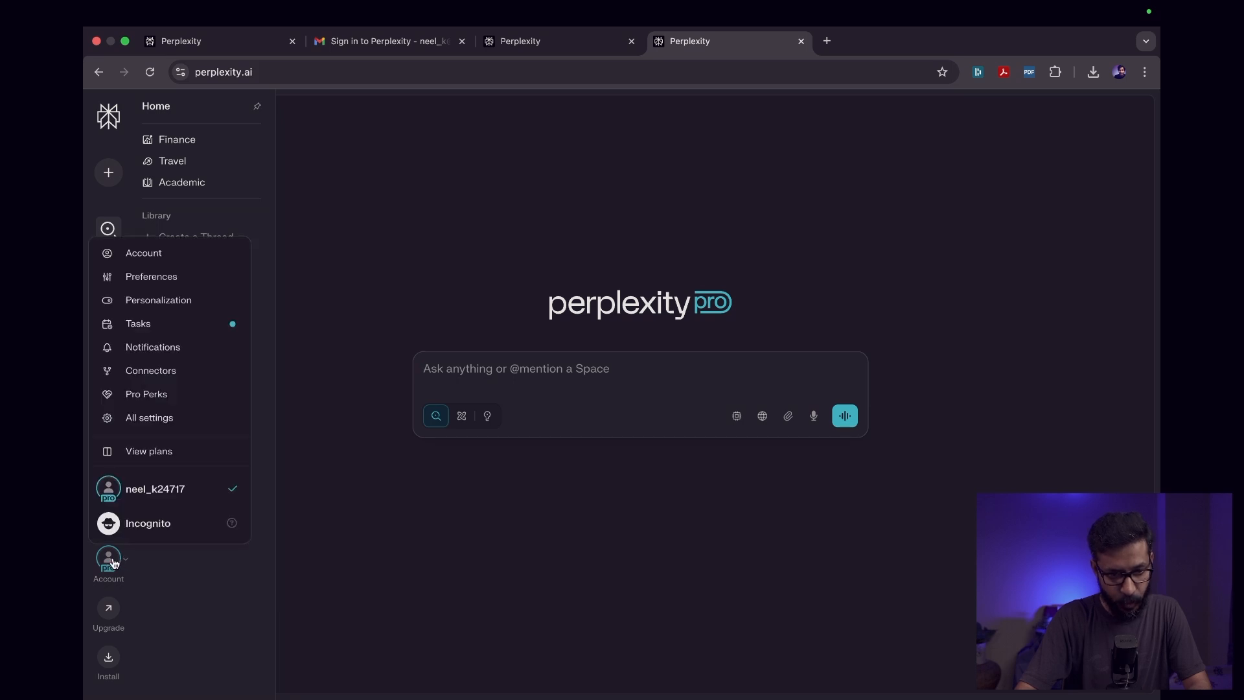